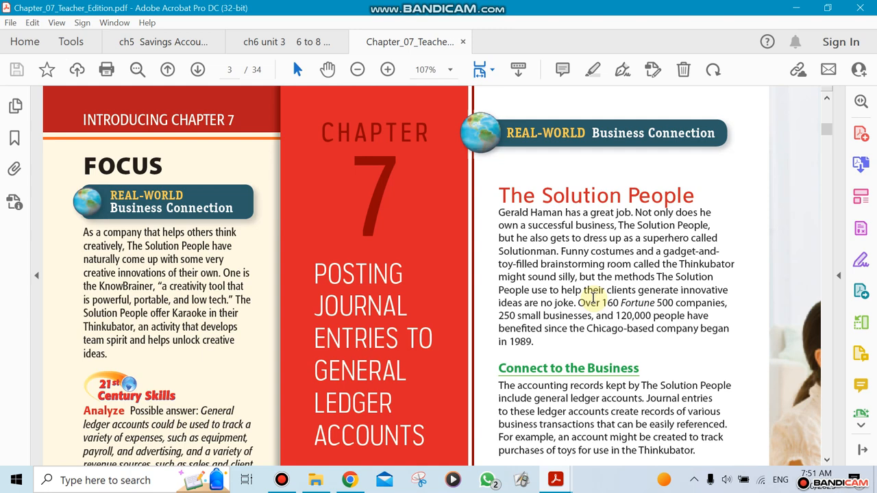
{"action": "scroll", "scroll_direction": "down", "scroll_amount": 3}
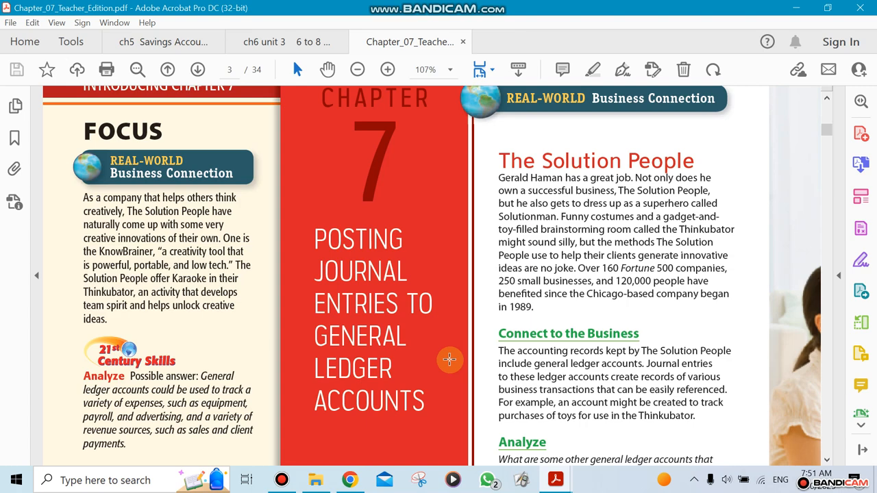
{"action": "scroll", "scroll_direction": "down", "scroll_amount": 3}
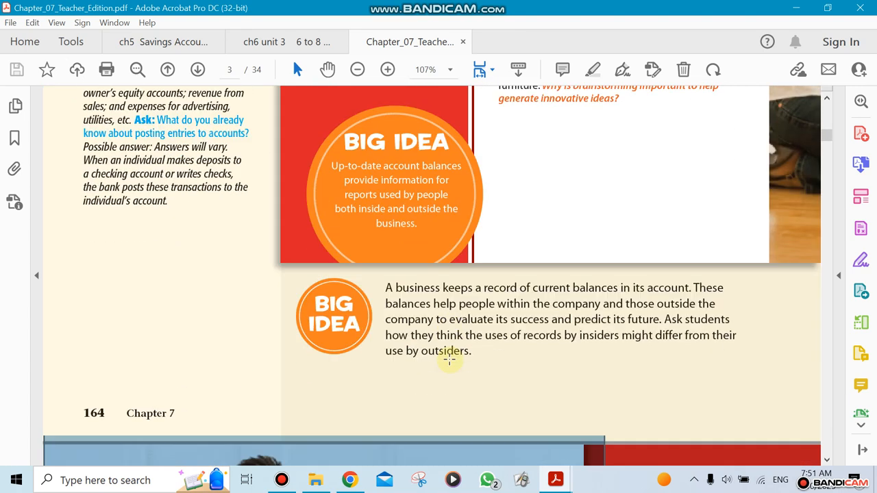
{"action": "scroll", "scroll_direction": "down", "scroll_amount": 3}
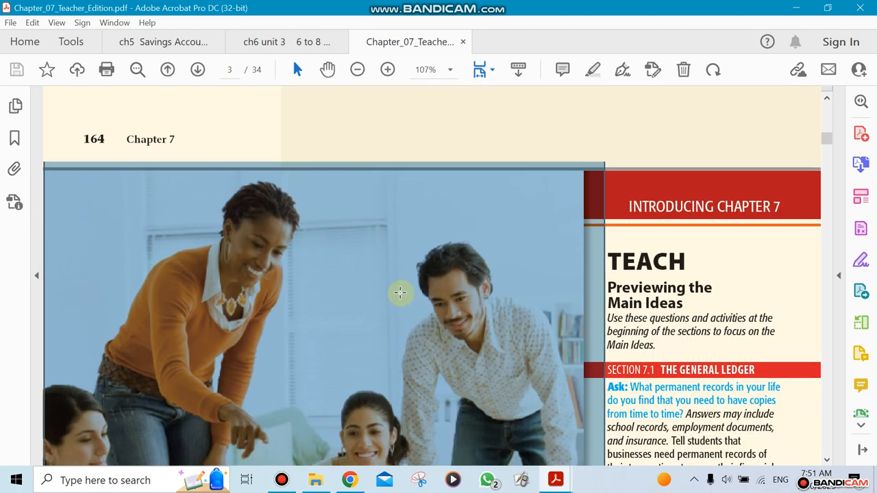
{"action": "scroll", "scroll_direction": "down", "scroll_amount": 3}
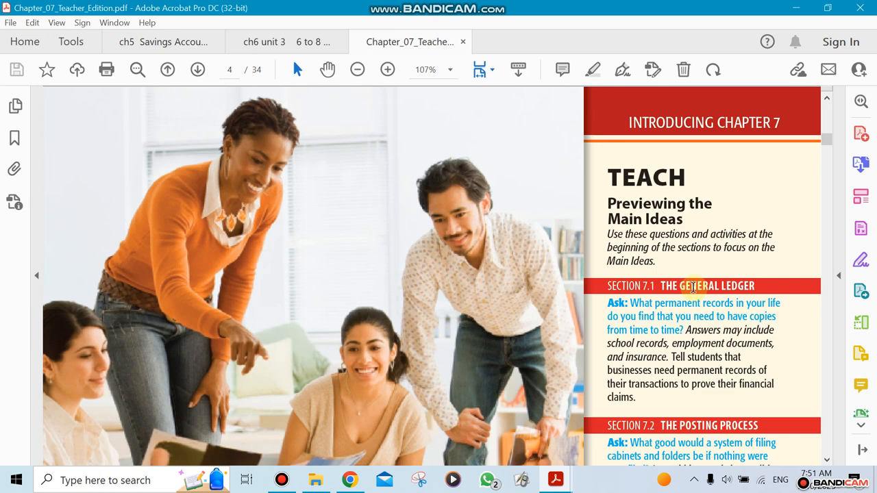
{"action": "scroll", "scroll_direction": "down", "scroll_amount": 3}
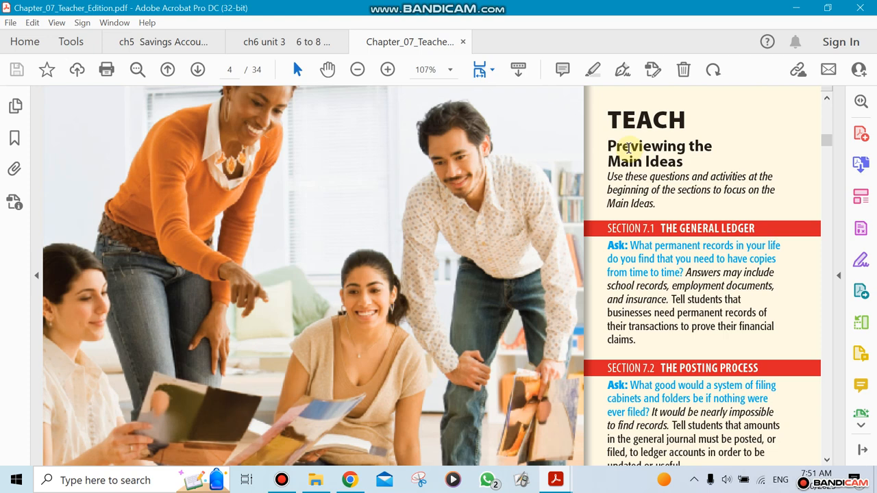
{"action": "mouse_move", "coordinate": [416, 381]}
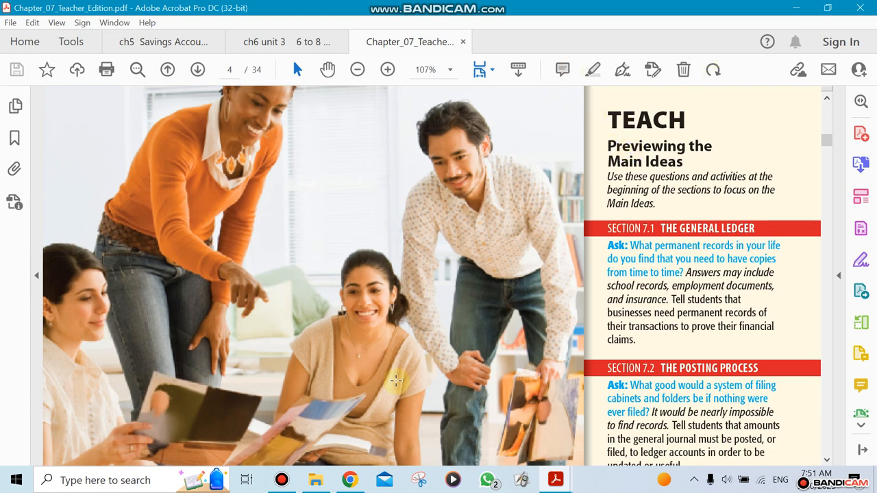
{"action": "scroll", "scroll_direction": "down", "scroll_amount": 3}
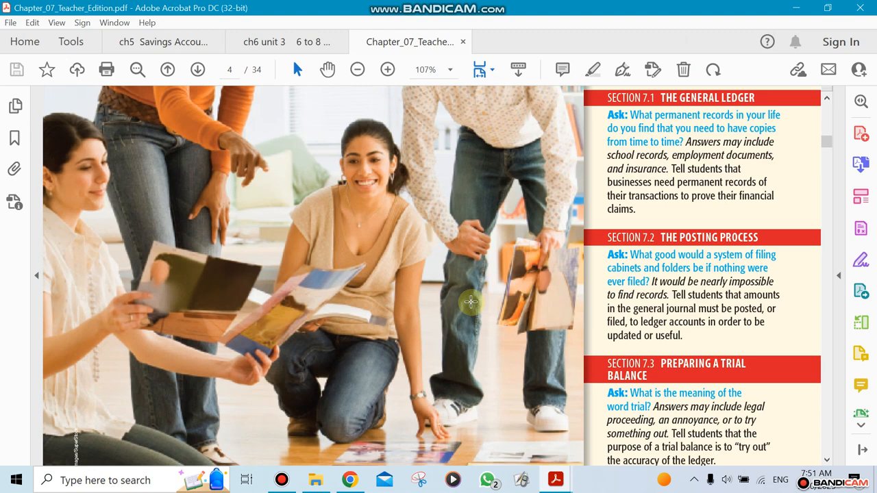
{"action": "scroll", "scroll_direction": "down", "scroll_amount": 3}
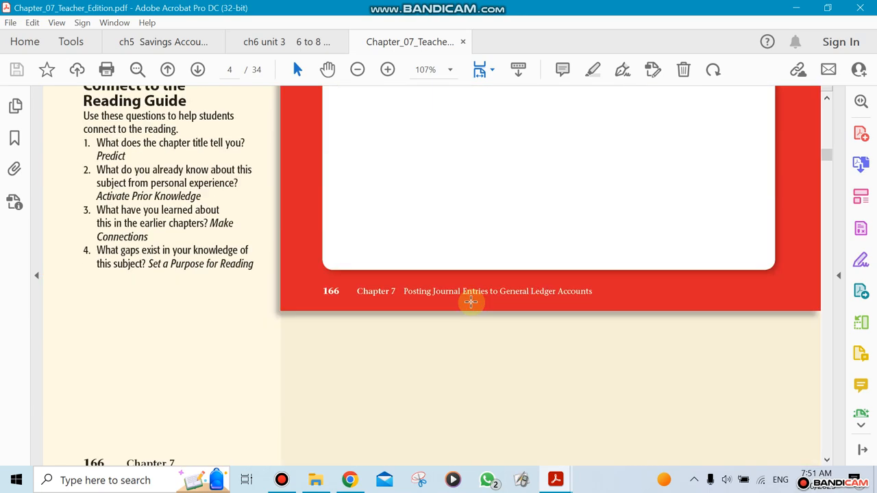
{"action": "scroll", "scroll_direction": "down", "scroll_amount": 3}
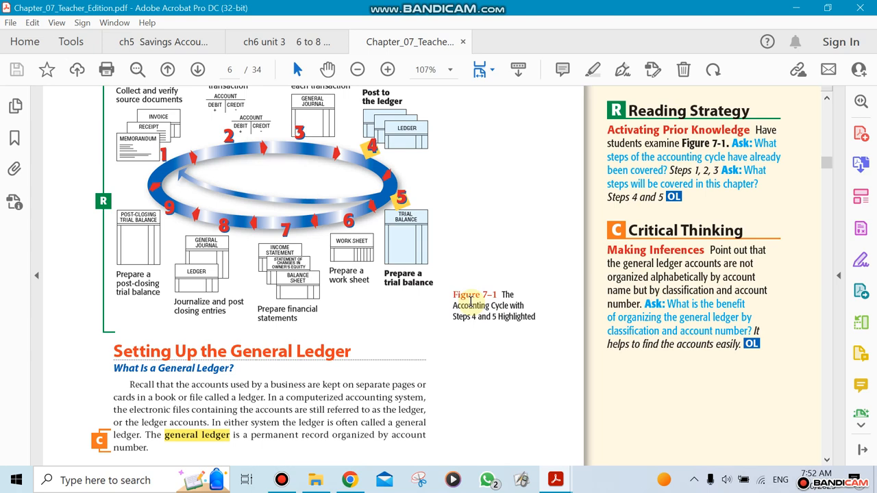
{"action": "scroll", "scroll_direction": "down", "scroll_amount": 3}
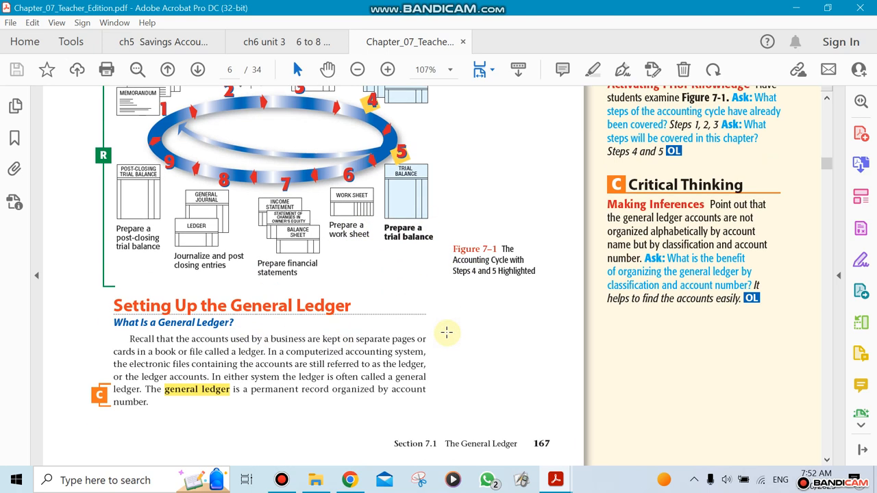
{"action": "scroll", "scroll_direction": "down", "scroll_amount": 3}
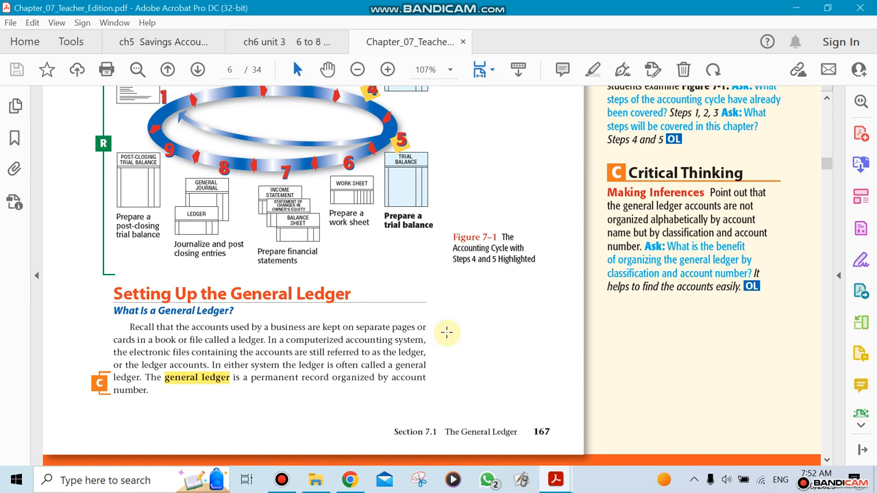
{"action": "mouse_move", "coordinate": [341, 204]}
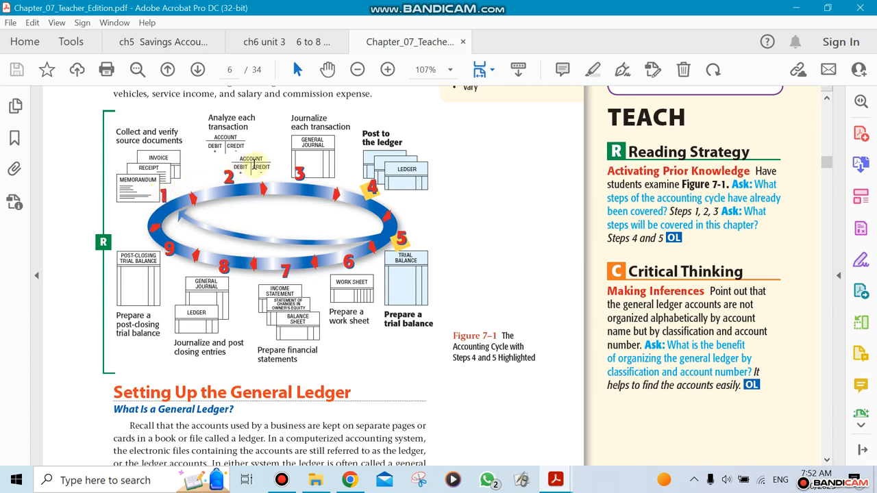
{"action": "mouse_move", "coordinate": [353, 181]}
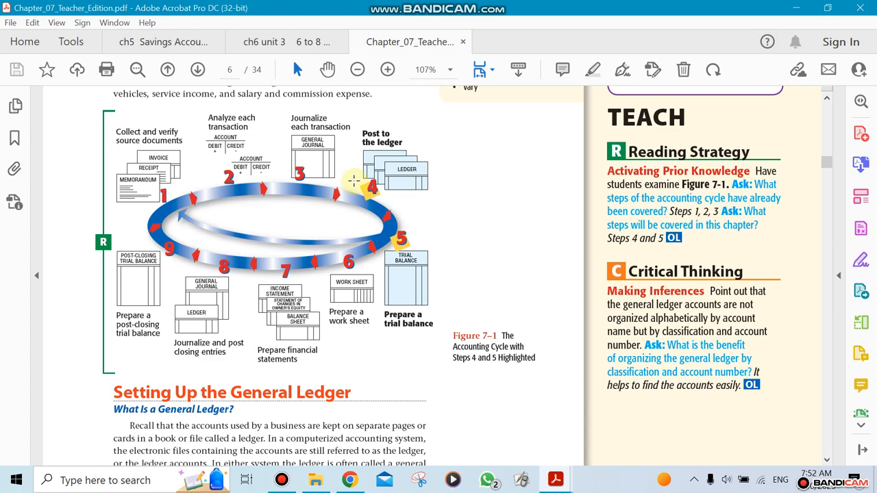
{"action": "mouse_move", "coordinate": [396, 205]}
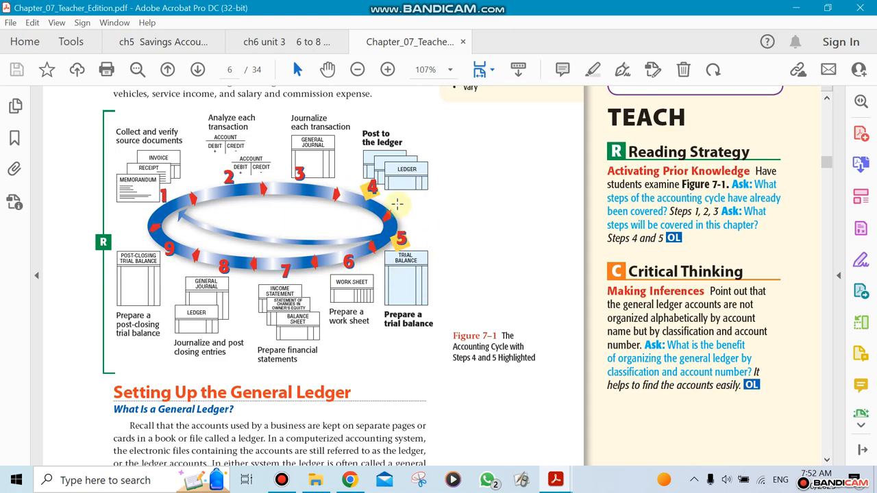
{"action": "scroll", "scroll_direction": "down", "scroll_amount": 3}
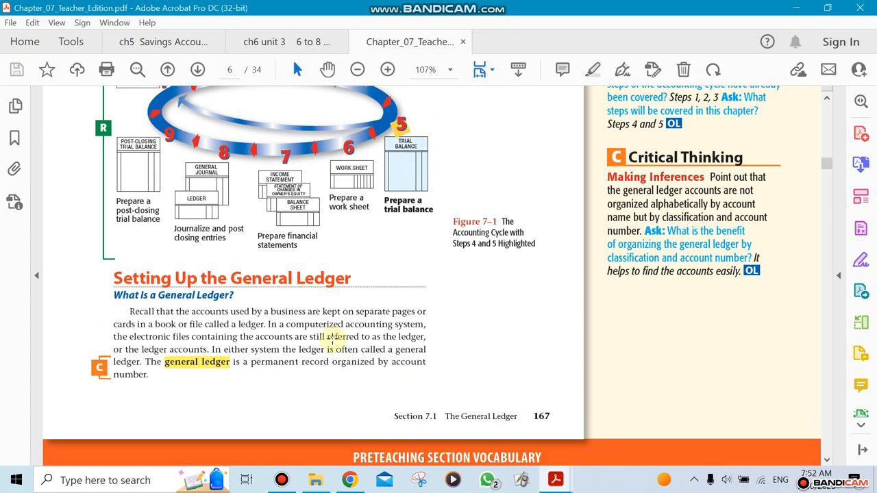
{"action": "scroll", "scroll_direction": "down", "scroll_amount": 3}
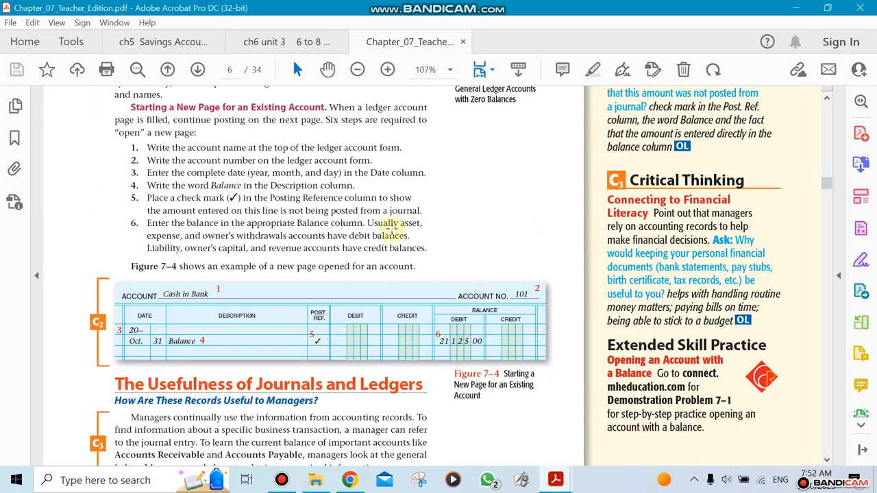
{"action": "scroll", "scroll_direction": "down", "scroll_amount": 3}
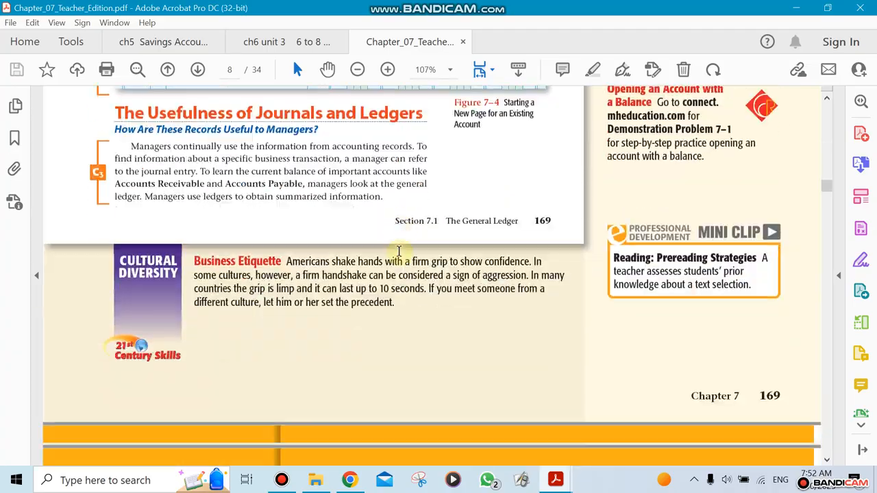
{"action": "scroll", "scroll_direction": "down", "scroll_amount": 3}
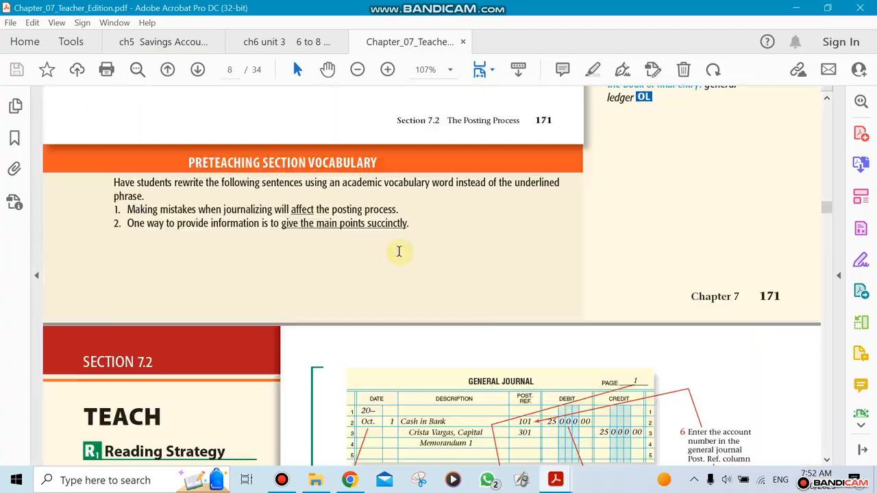
{"action": "scroll", "scroll_direction": "down", "scroll_amount": 3}
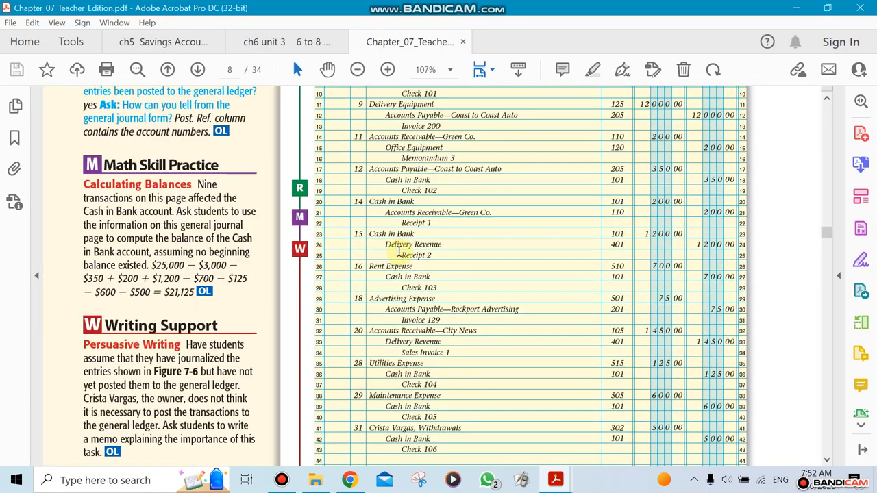
{"action": "scroll", "scroll_direction": "down", "scroll_amount": 3}
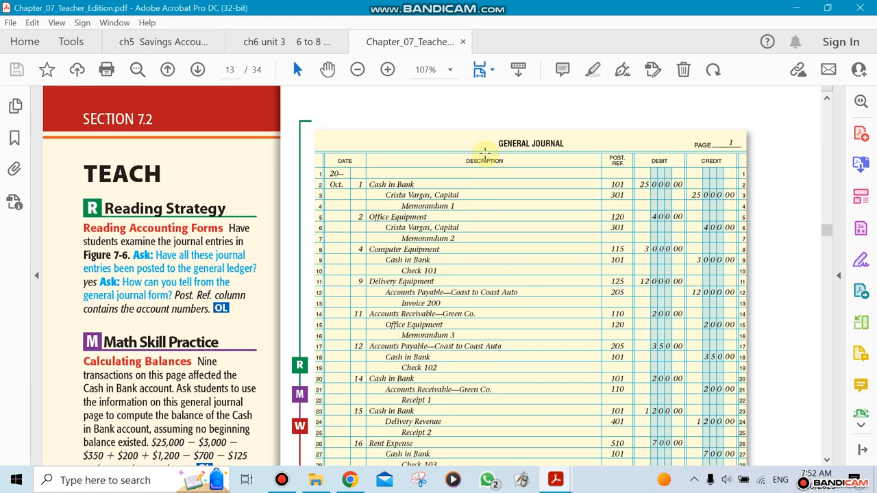
{"action": "mouse_move", "coordinate": [411, 183]}
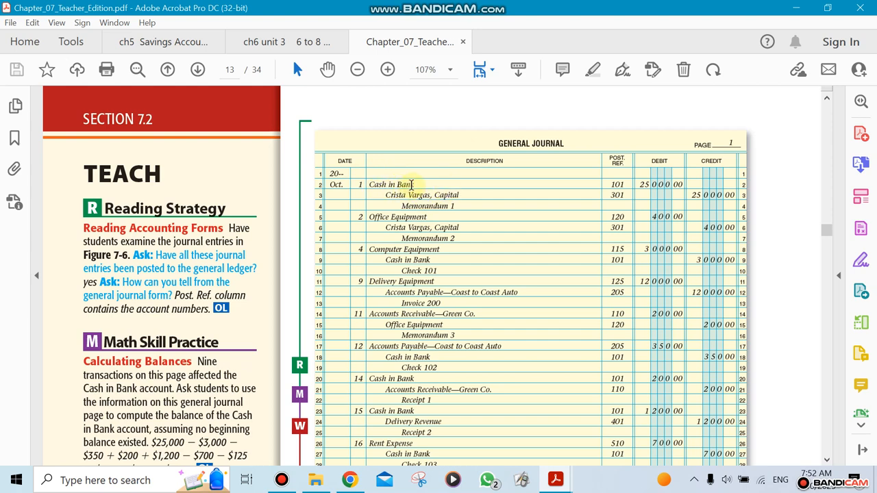
{"action": "mouse_move", "coordinate": [452, 249]}
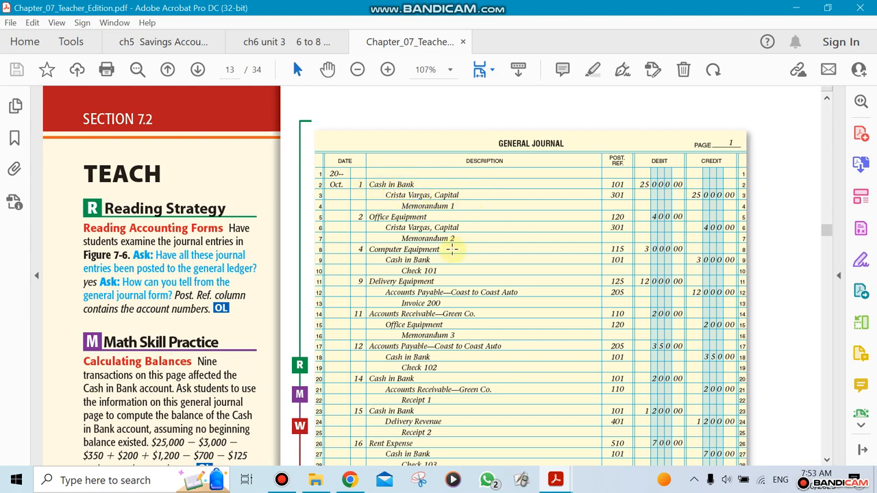
{"action": "scroll", "scroll_direction": "down", "scroll_amount": 3}
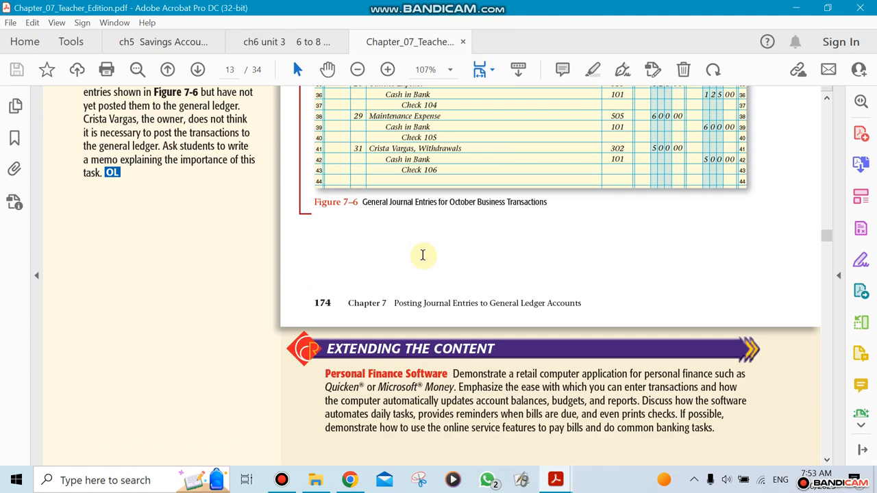
{"action": "scroll", "scroll_direction": "down", "scroll_amount": 3}
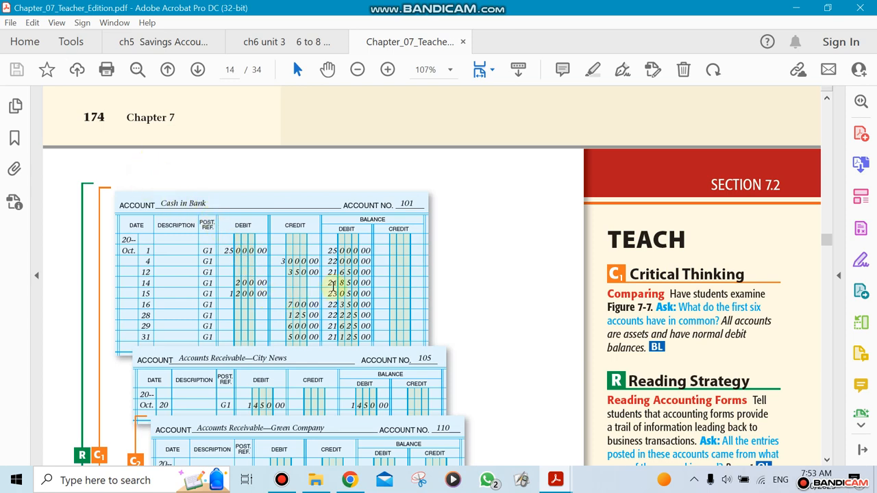
{"action": "scroll", "scroll_direction": "down", "scroll_amount": 3}
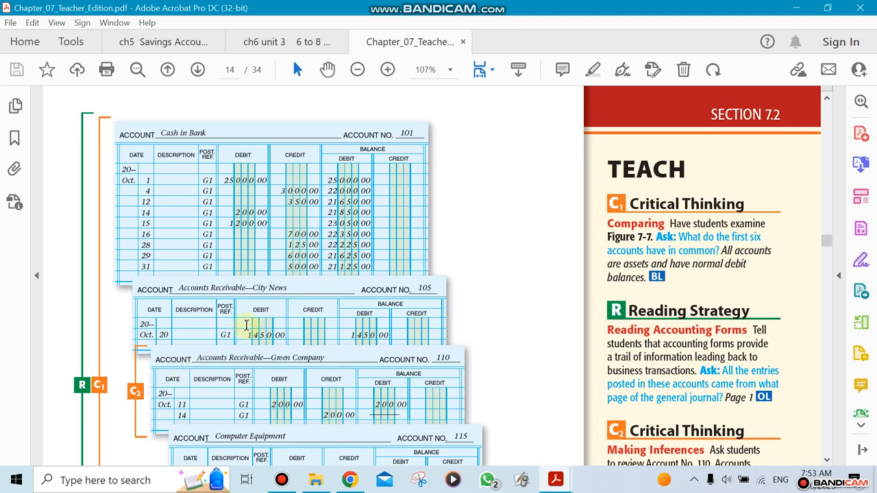
{"action": "scroll", "scroll_direction": "down", "scroll_amount": 3}
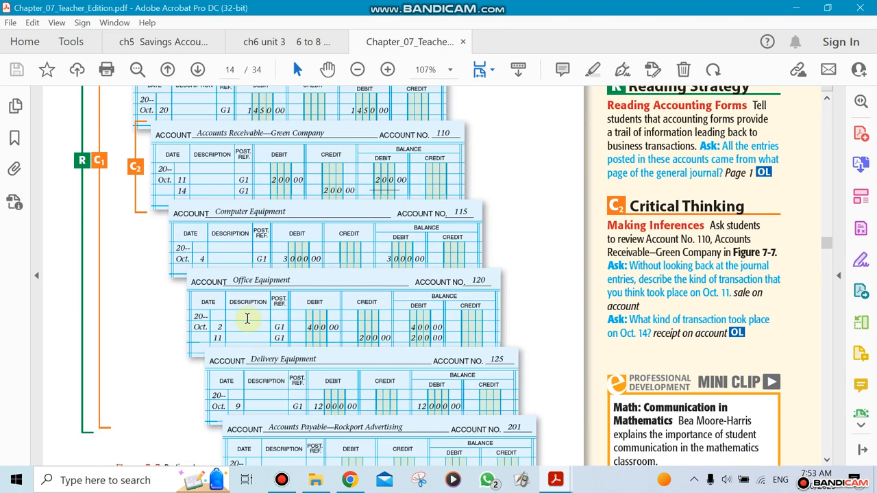
{"action": "mouse_move", "coordinate": [248, 321]}
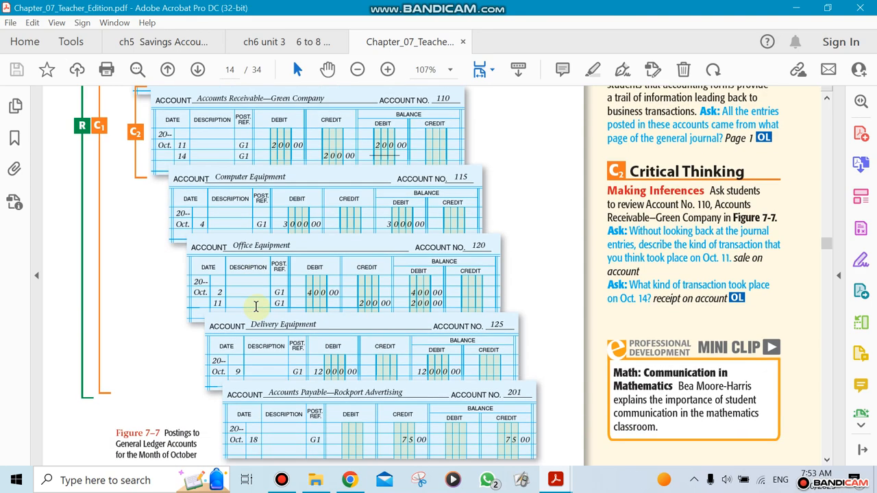
{"action": "scroll", "scroll_direction": "down", "scroll_amount": 3}
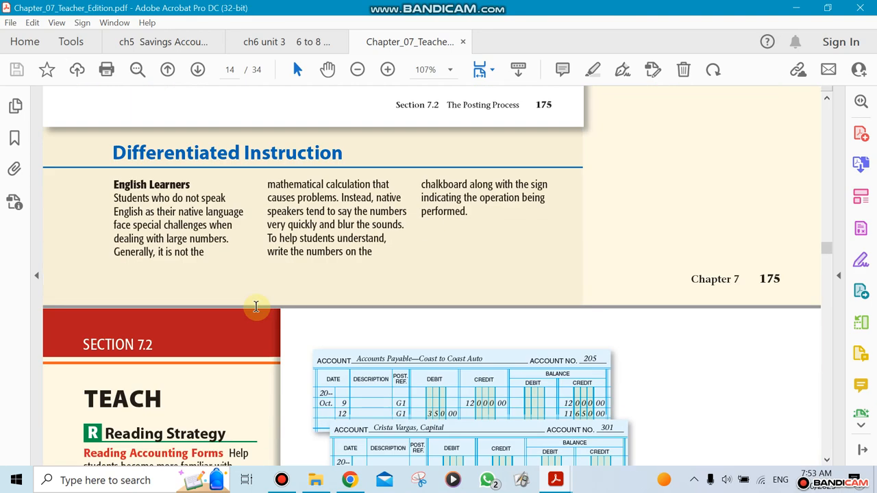
{"action": "scroll", "scroll_direction": "down", "scroll_amount": 3}
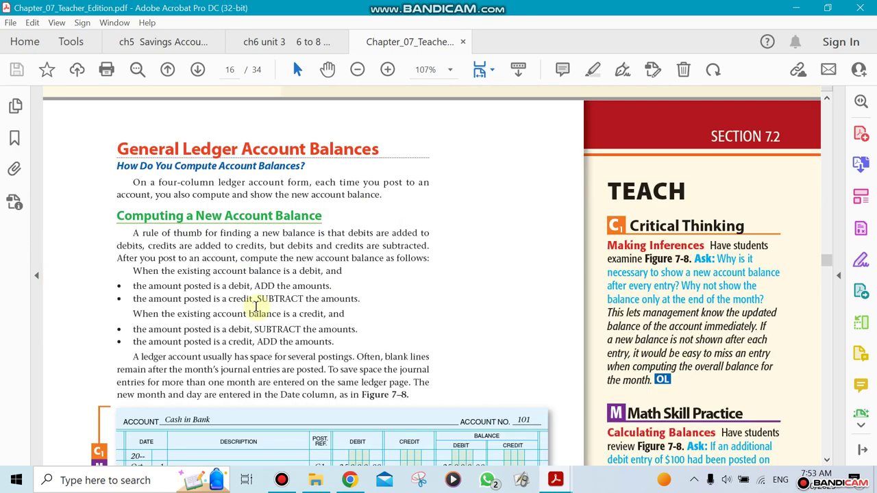
{"action": "scroll", "scroll_direction": "down", "scroll_amount": 3}
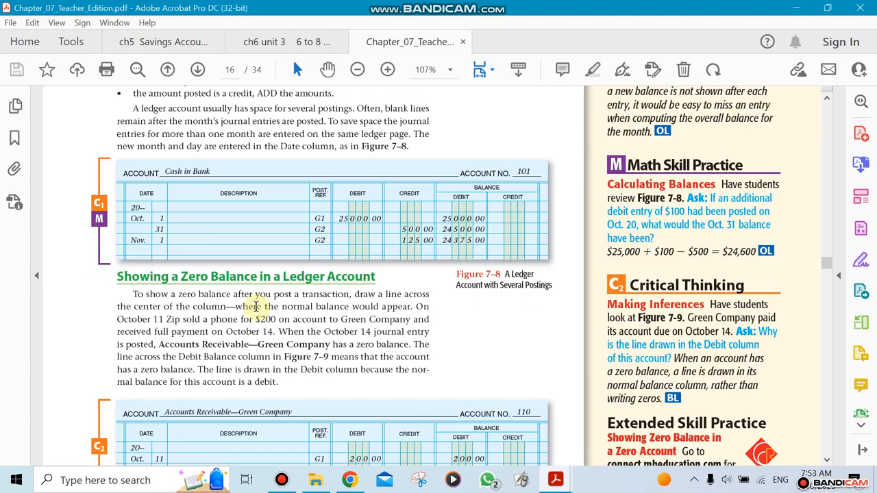
{"action": "scroll", "scroll_direction": "down", "scroll_amount": 3}
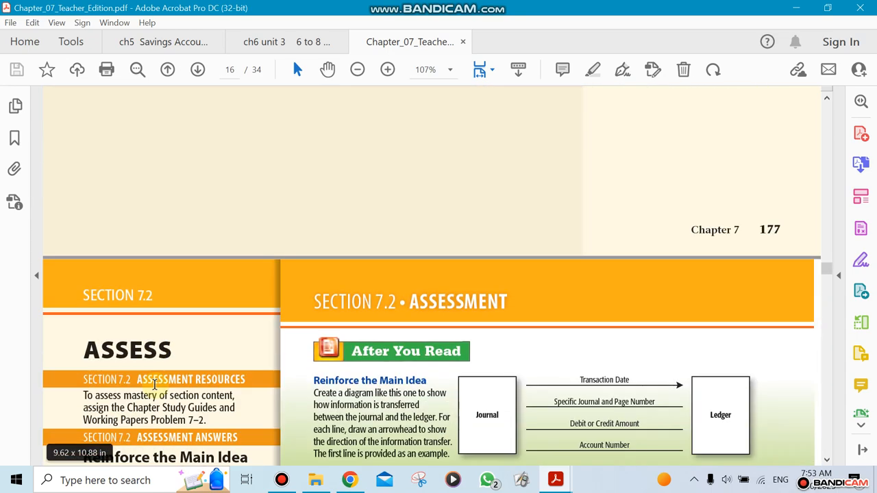
{"action": "scroll", "scroll_direction": "down", "scroll_amount": 3}
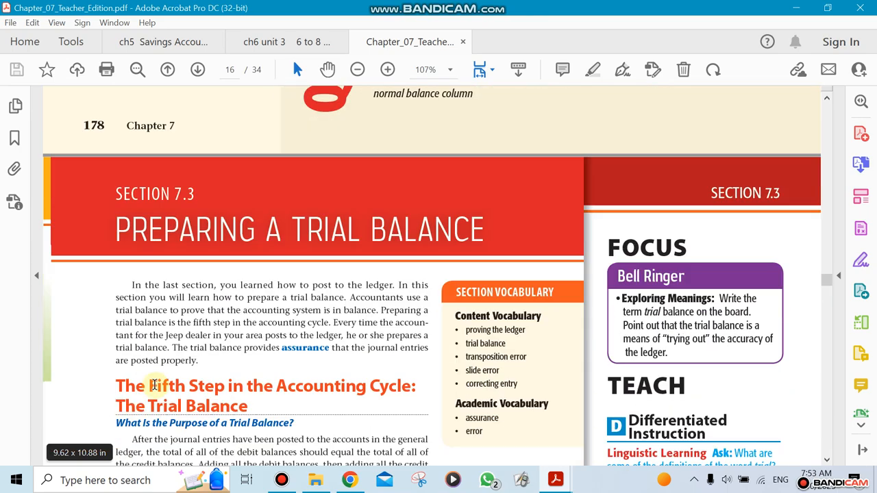
{"action": "scroll", "scroll_direction": "down", "scroll_amount": 3}
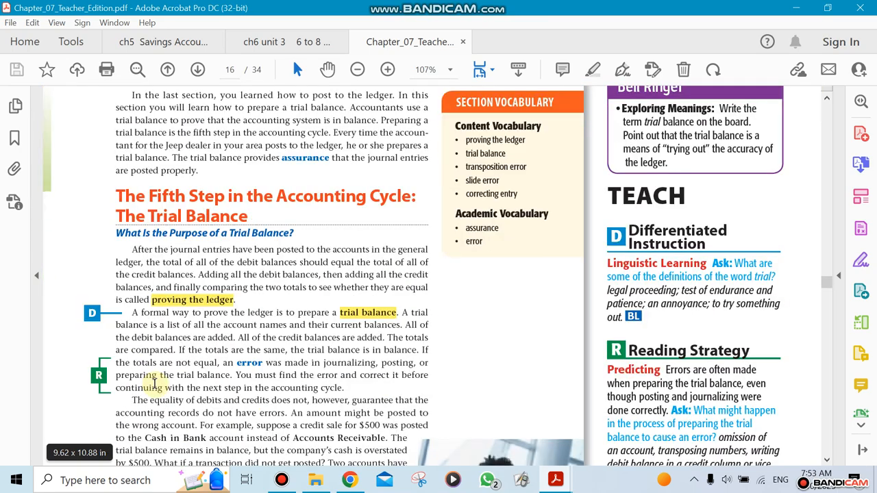
{"action": "scroll", "scroll_direction": "down", "scroll_amount": 3}
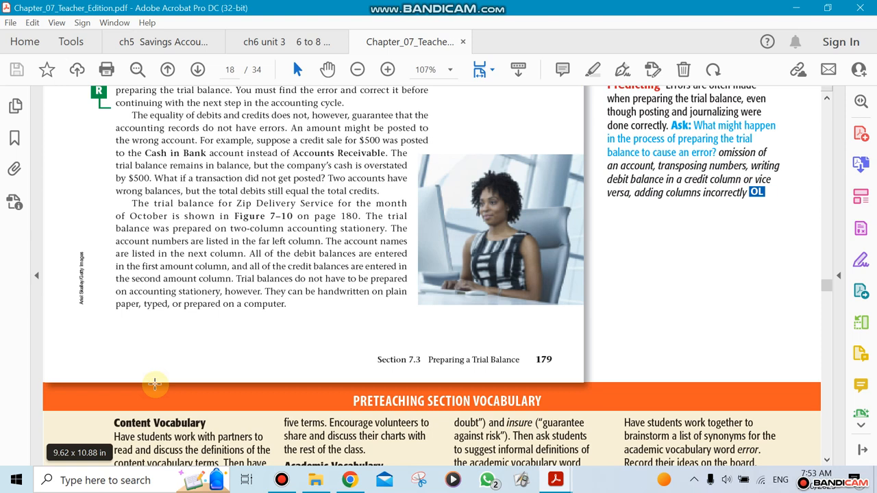
{"action": "scroll", "scroll_direction": "down", "scroll_amount": 3}
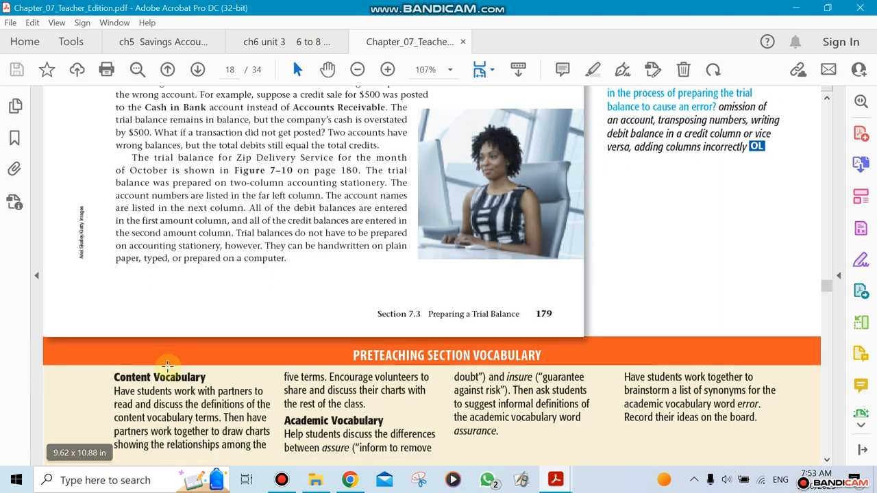
{"action": "scroll", "scroll_direction": "down", "scroll_amount": 3}
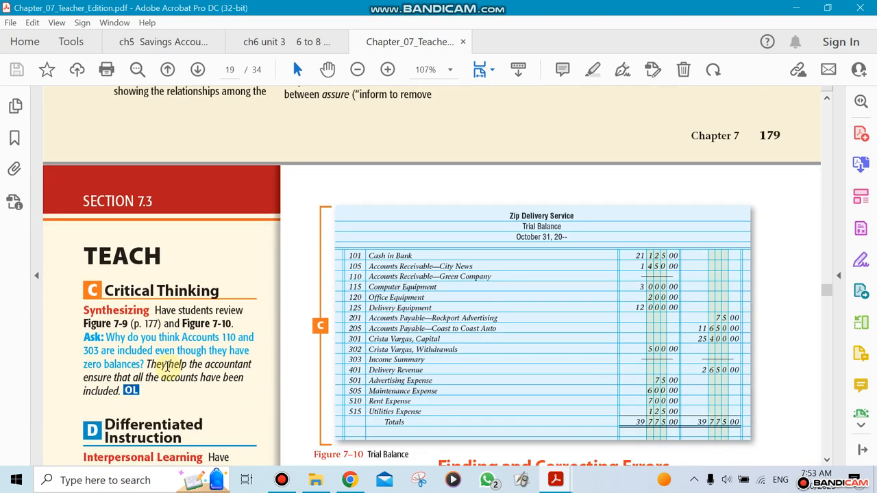
{"action": "scroll", "scroll_direction": "down", "scroll_amount": 3}
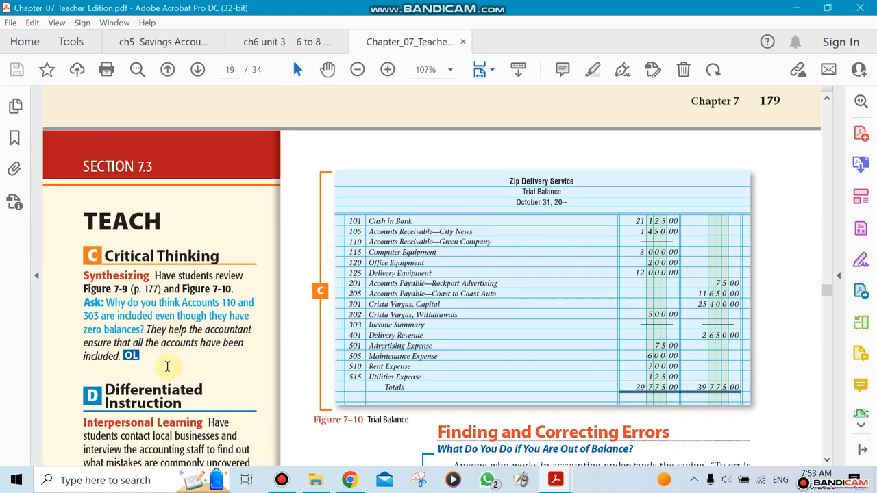
{"action": "mouse_move", "coordinate": [391, 346]}
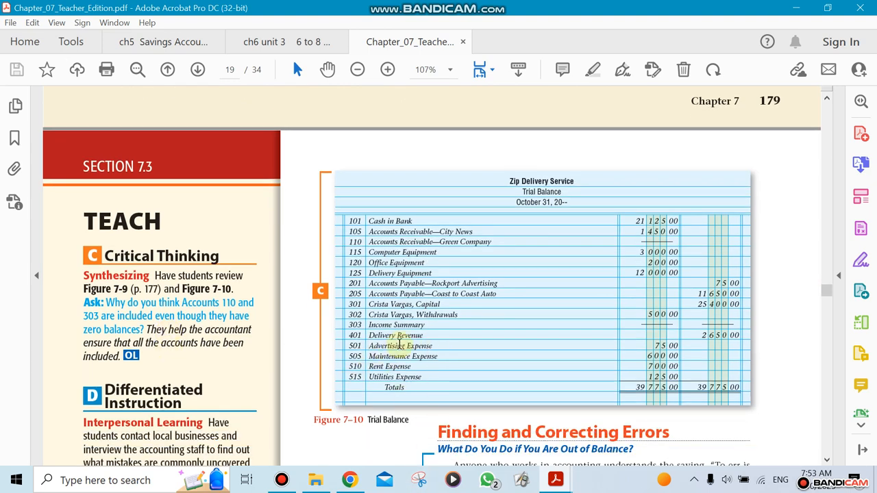
{"action": "mouse_move", "coordinate": [663, 206]}
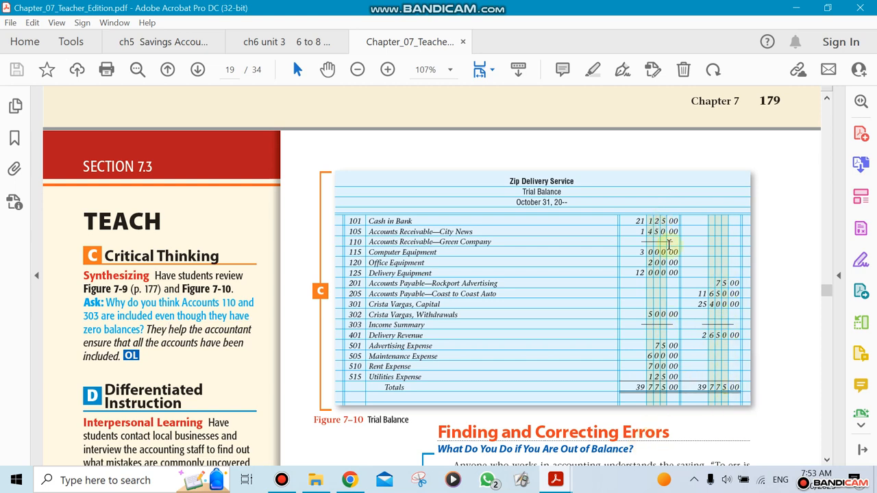
{"action": "mouse_move", "coordinate": [637, 399]}
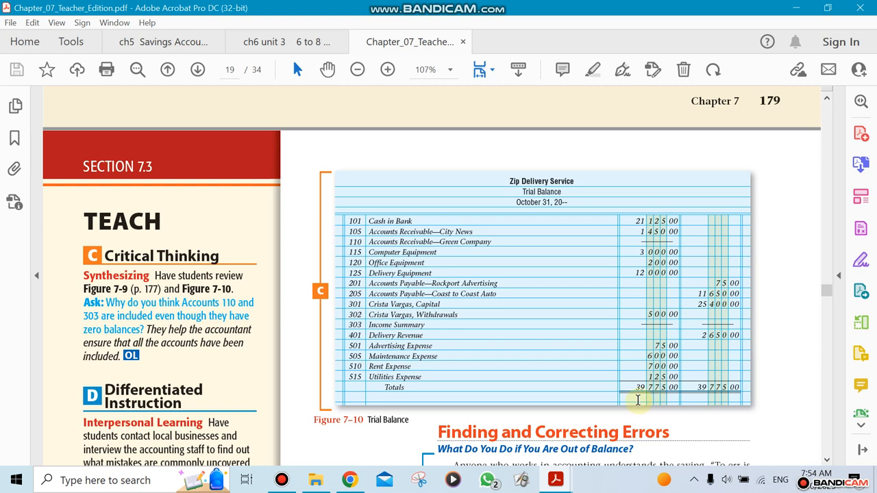
{"action": "mouse_move", "coordinate": [639, 363]}
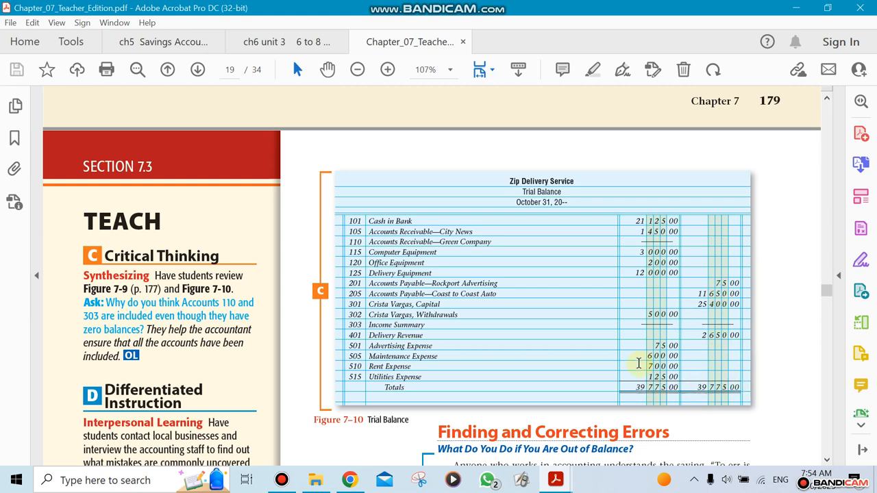
{"action": "mouse_move", "coordinate": [499, 348]}
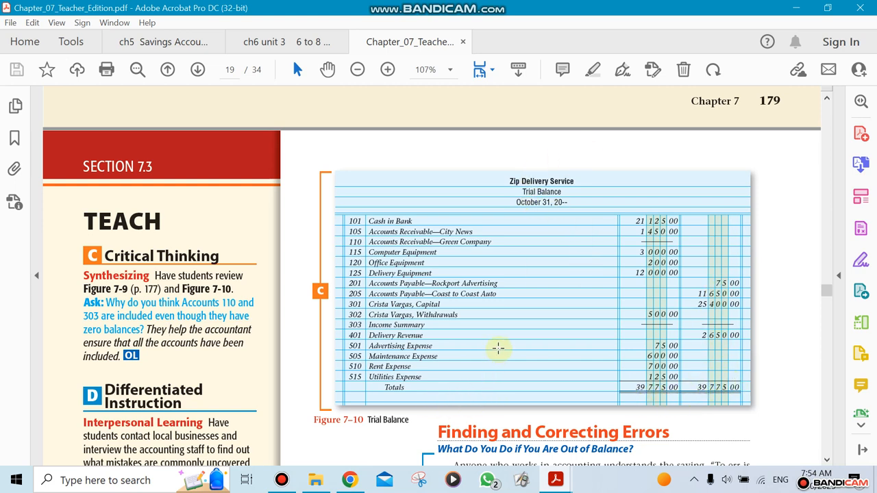
{"action": "scroll", "scroll_direction": "down", "scroll_amount": 3}
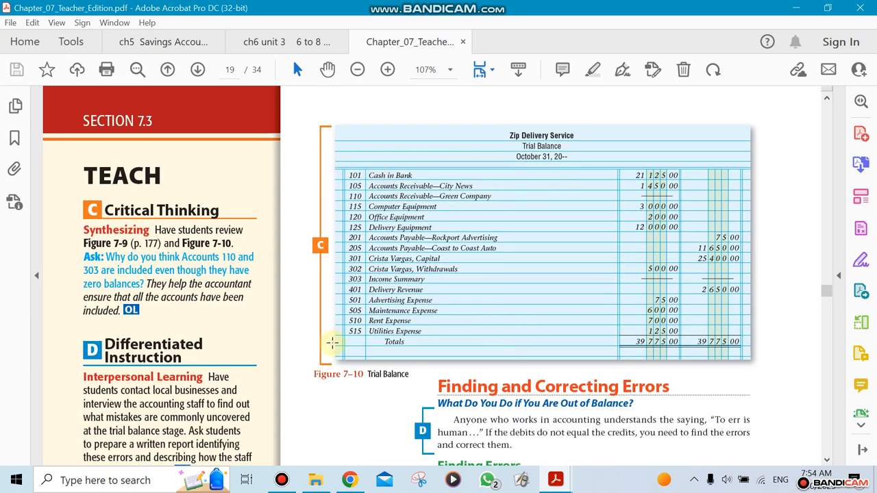
{"action": "mouse_move", "coordinate": [381, 148]}
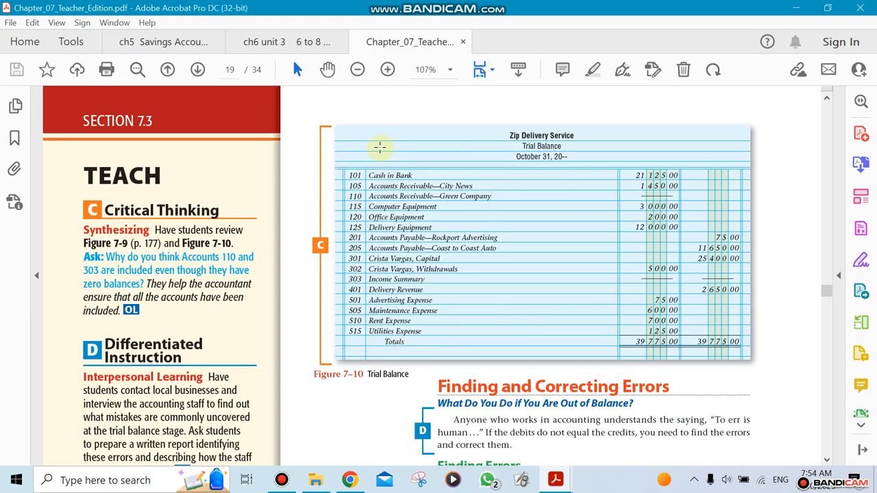
{"action": "mouse_move", "coordinate": [652, 172]}
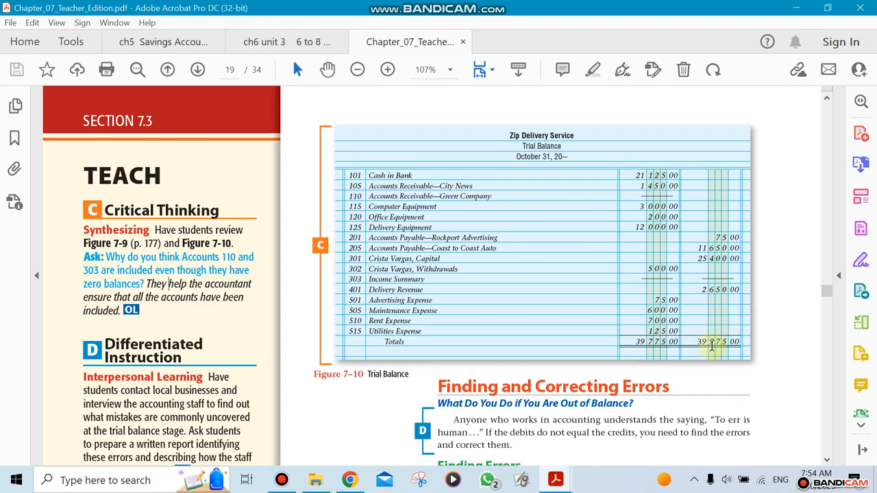
{"action": "scroll", "scroll_direction": "down", "scroll_amount": 3}
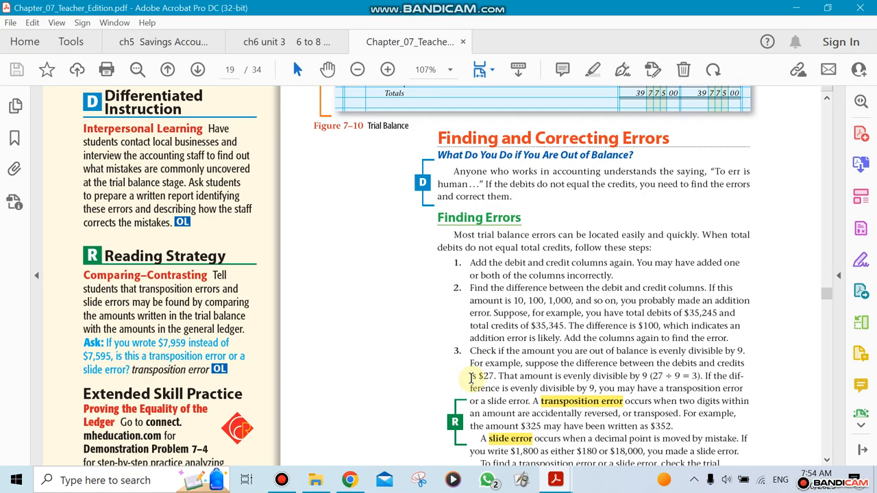
{"action": "scroll", "scroll_direction": "down", "scroll_amount": 3}
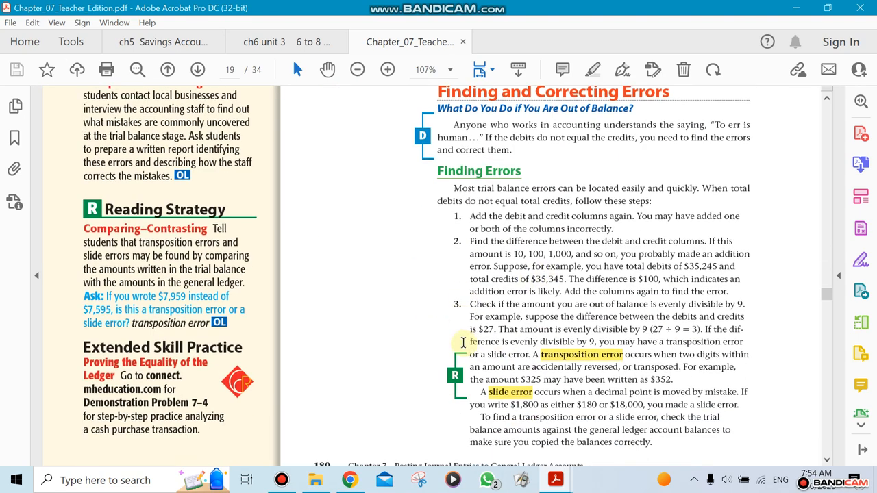
{"action": "scroll", "scroll_direction": "down", "scroll_amount": 3}
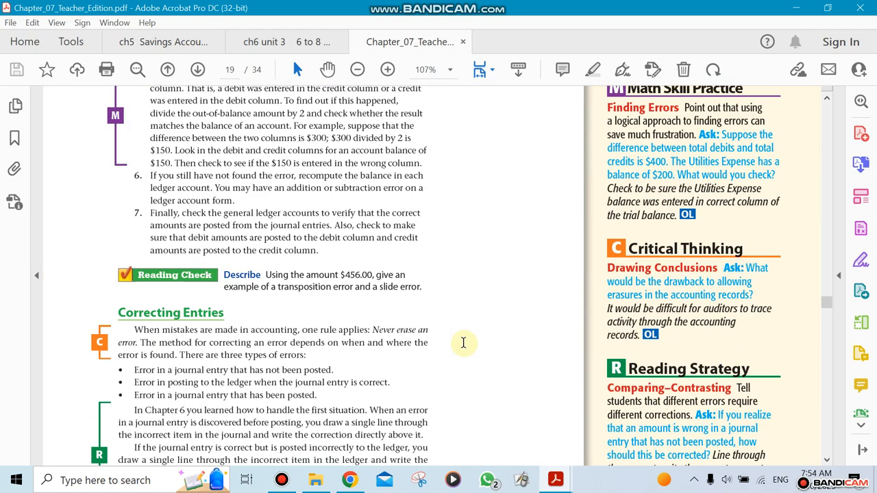
{"action": "scroll", "scroll_direction": "down", "scroll_amount": 3}
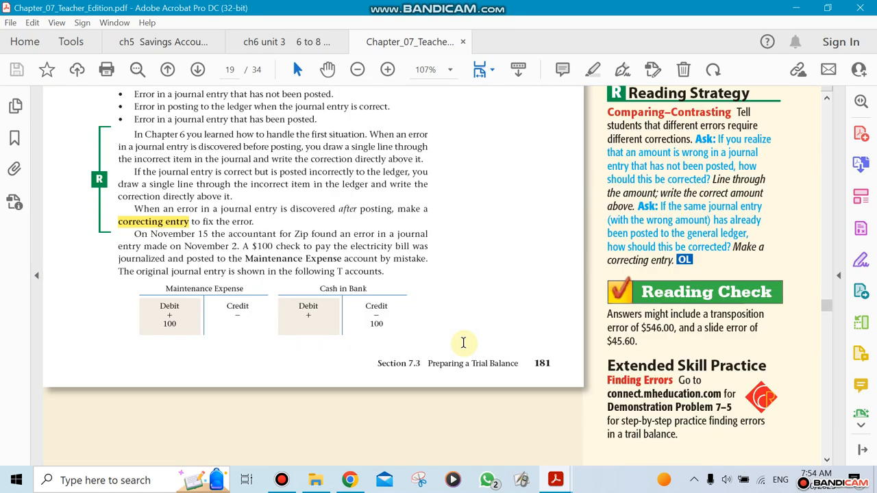
{"action": "scroll", "scroll_direction": "down", "scroll_amount": 3}
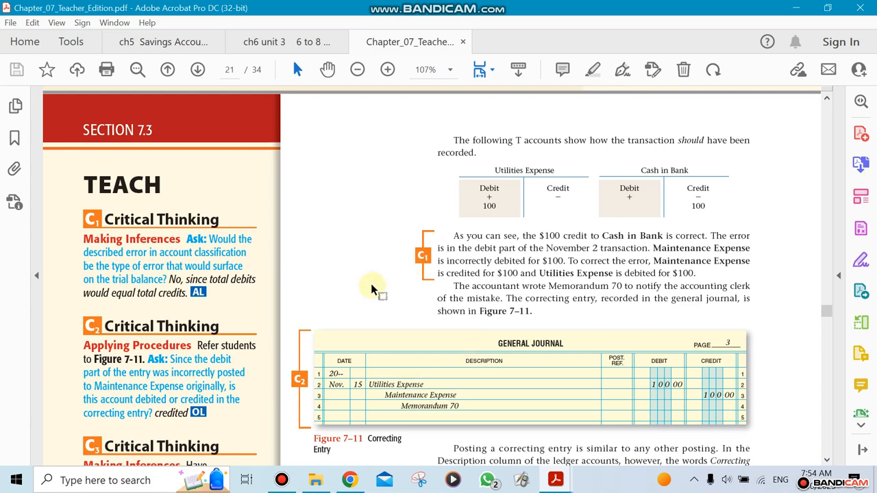
{"action": "scroll", "scroll_direction": "down", "scroll_amount": 3}
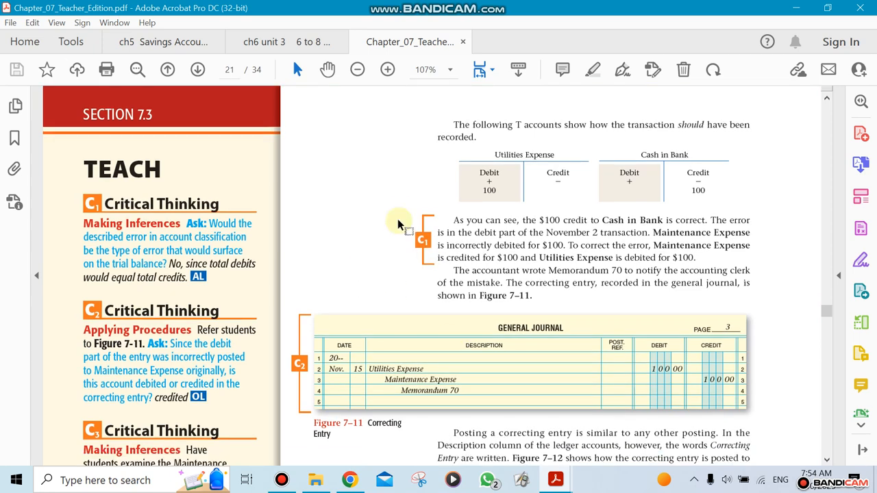
{"action": "scroll", "scroll_direction": "down", "scroll_amount": 3}
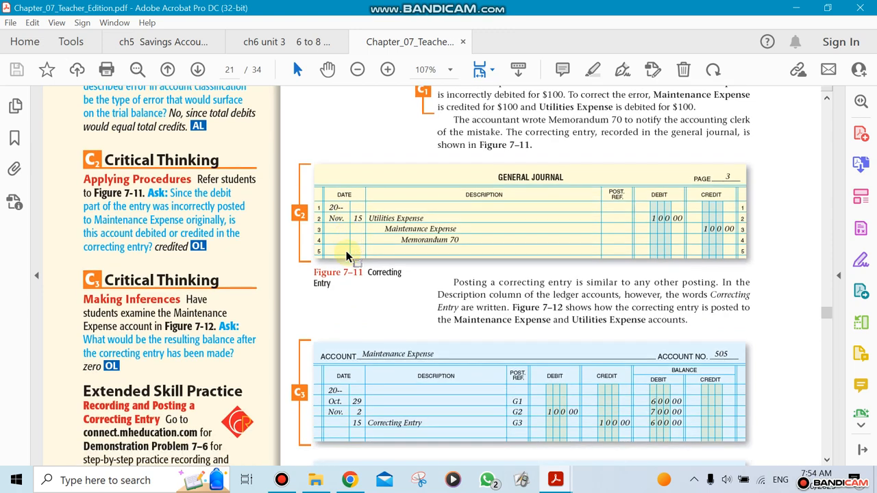
{"action": "scroll", "scroll_direction": "down", "scroll_amount": 3}
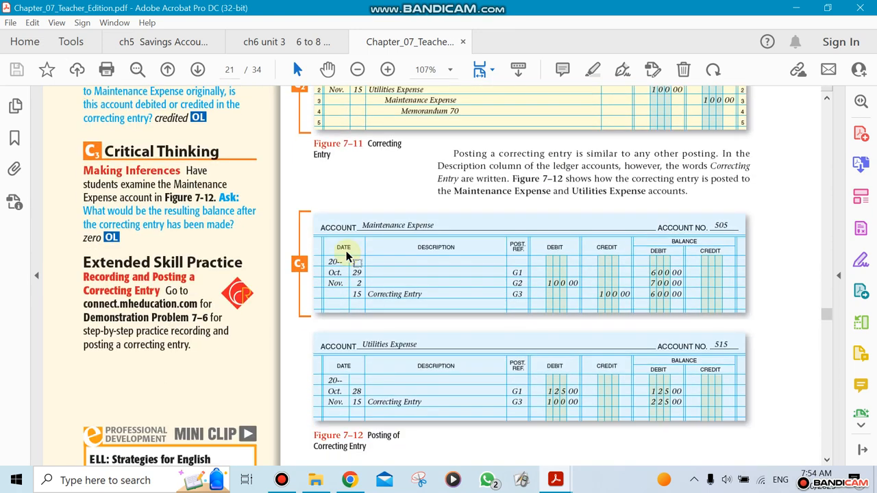
{"action": "scroll", "scroll_direction": "down", "scroll_amount": 3}
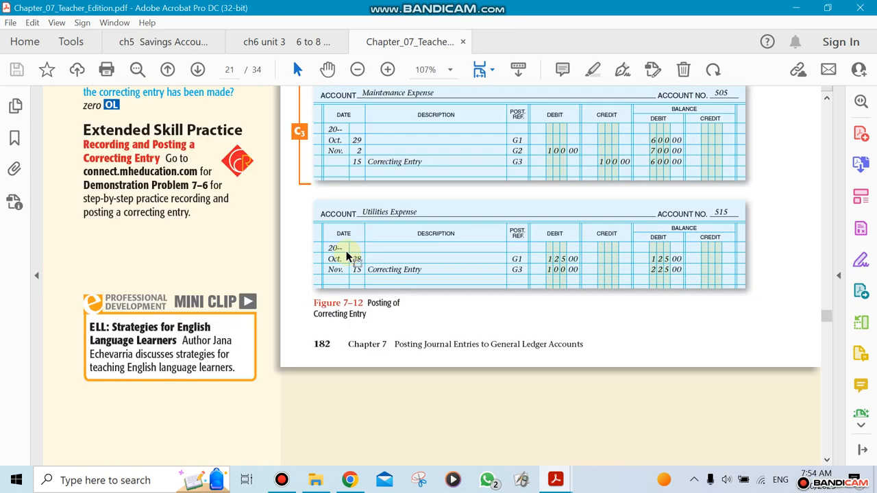
{"action": "scroll", "scroll_direction": "down", "scroll_amount": 3}
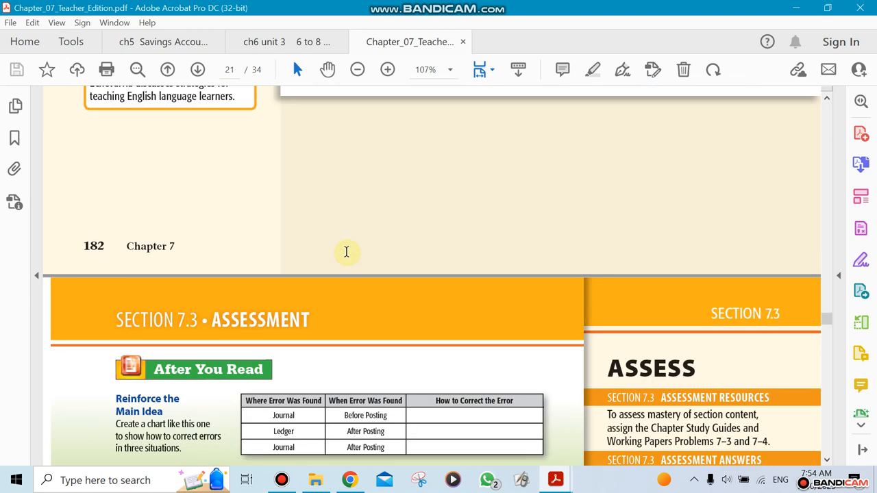
{"action": "scroll", "scroll_direction": "down", "scroll_amount": 3}
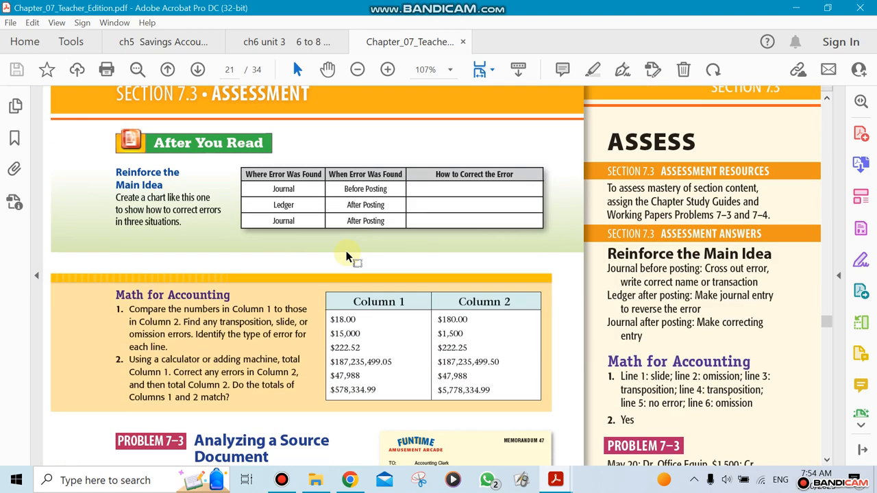